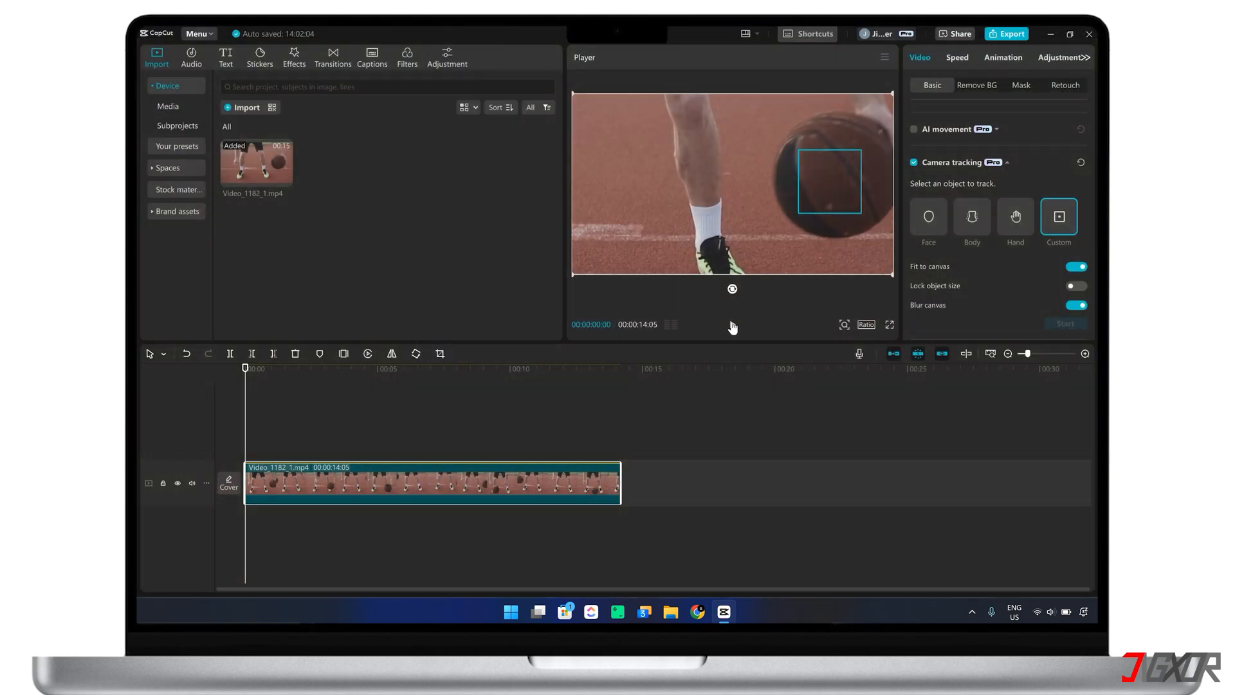
# Create a new project and import the basketball dribbling clip from the file browser.
pyautogui.click(731, 325)
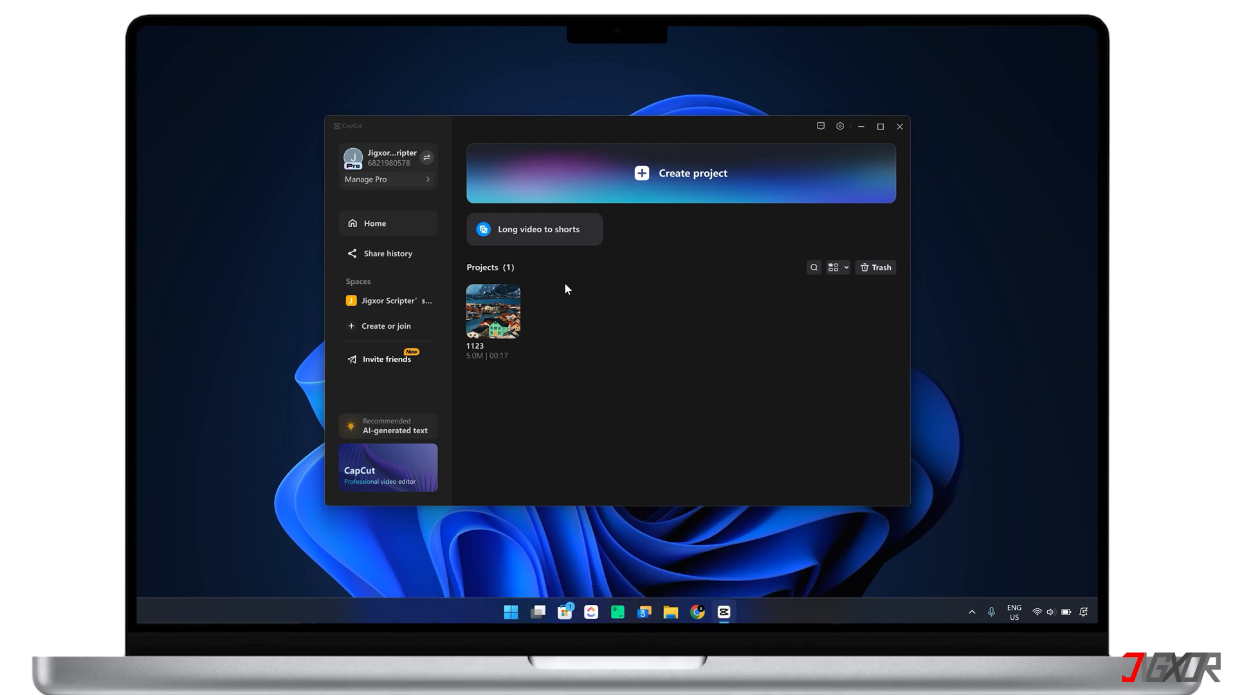
pyautogui.moveTo(574, 281)
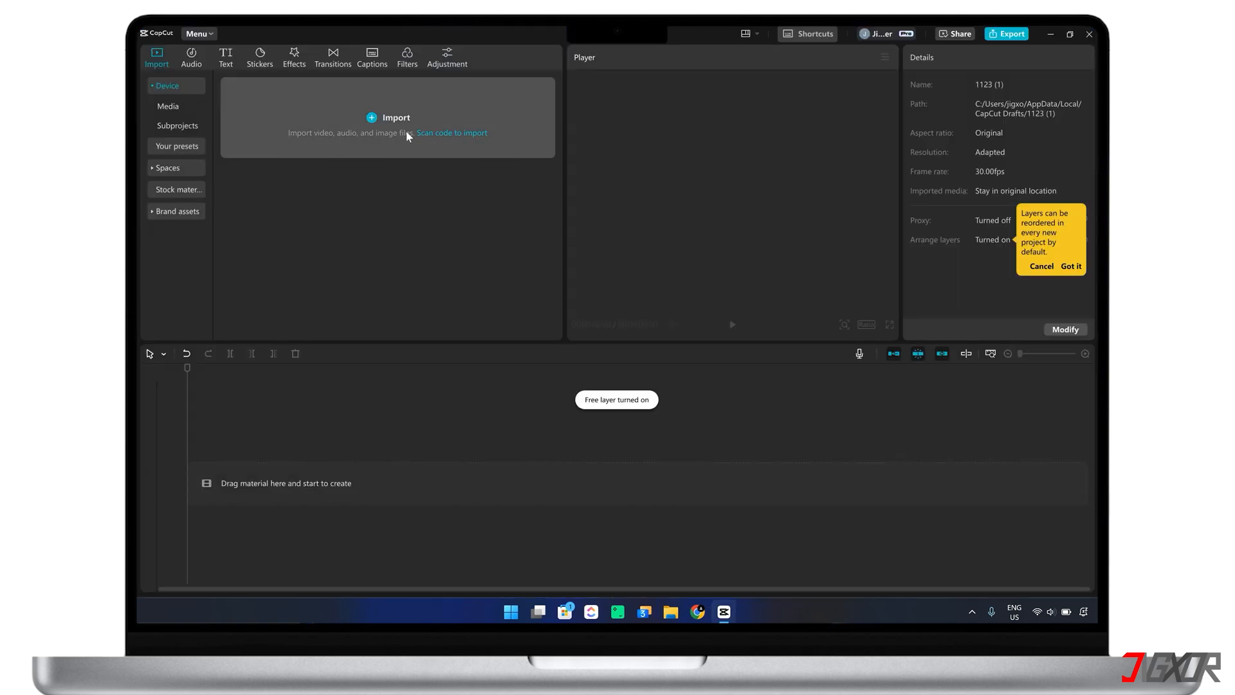
pyautogui.click(395, 117)
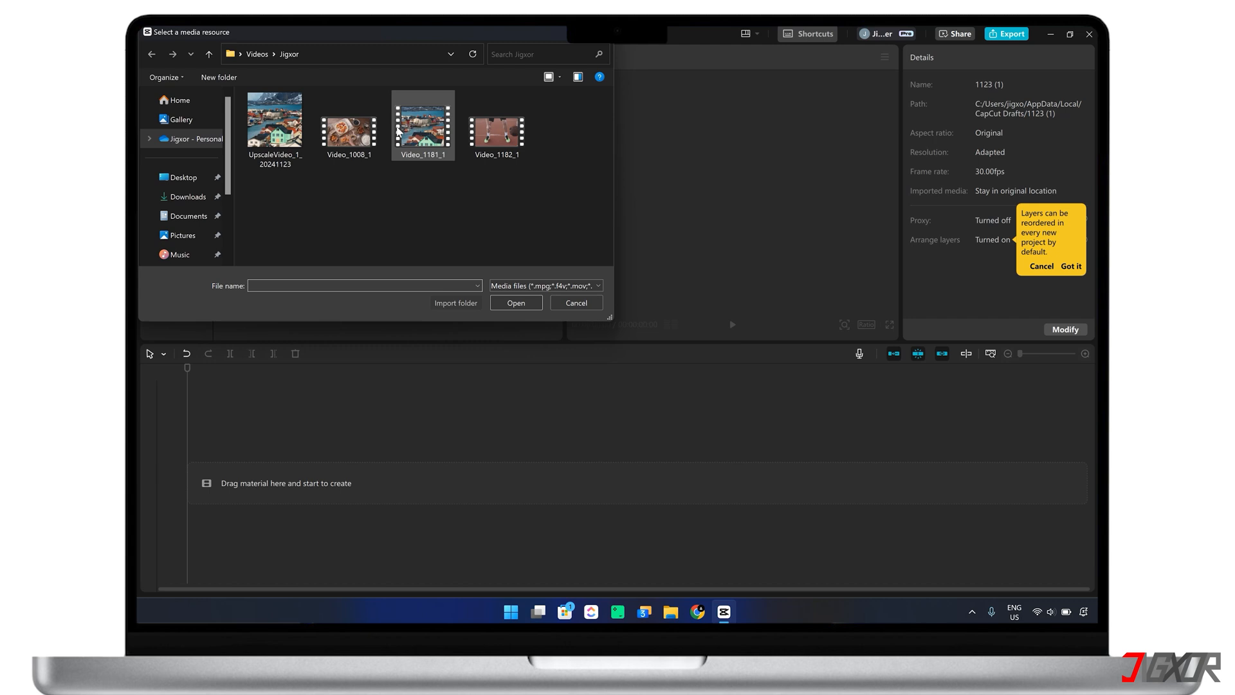
pyautogui.click(575, 303)
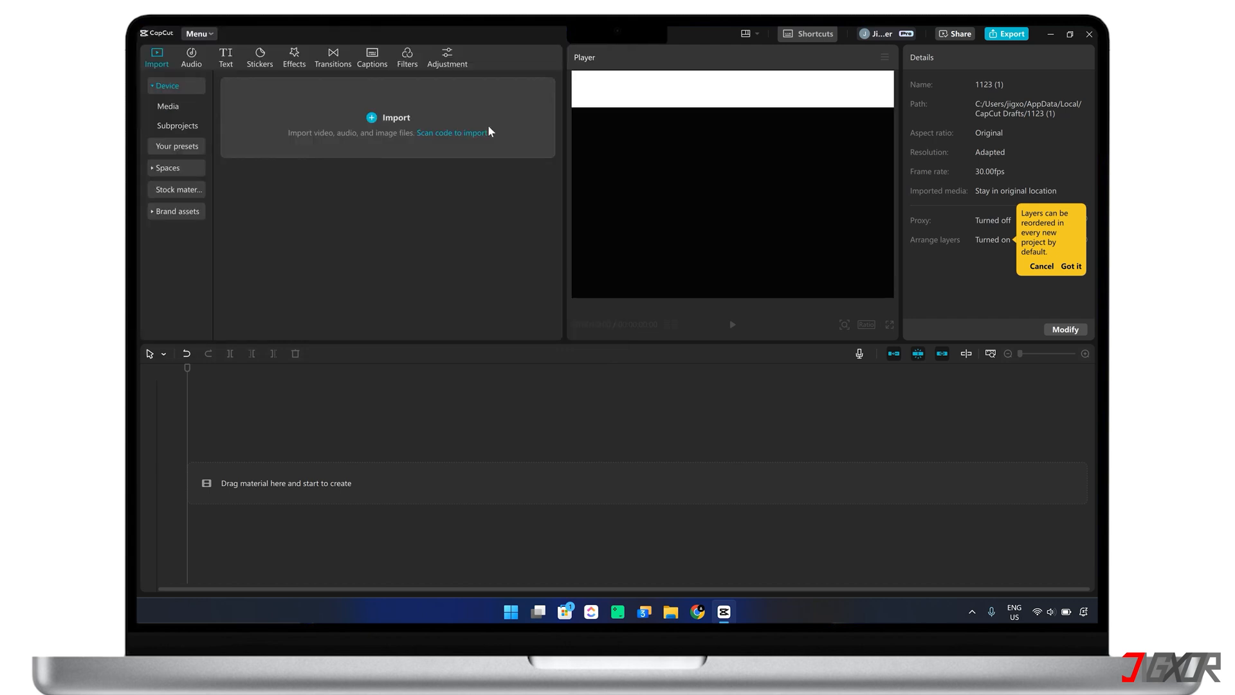
pyautogui.click(396, 117)
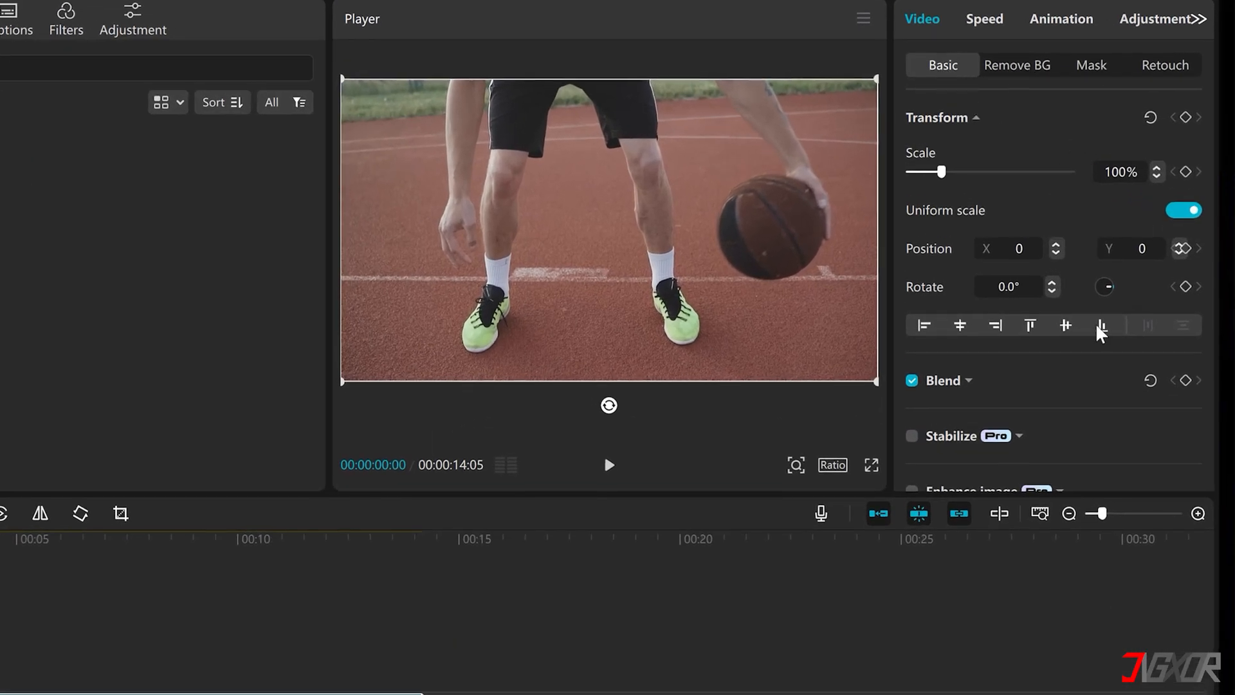
# Enable Camera tracking in Video > Basic, trying Face and Body before choosing Custom.
pyautogui.scroll(-3)
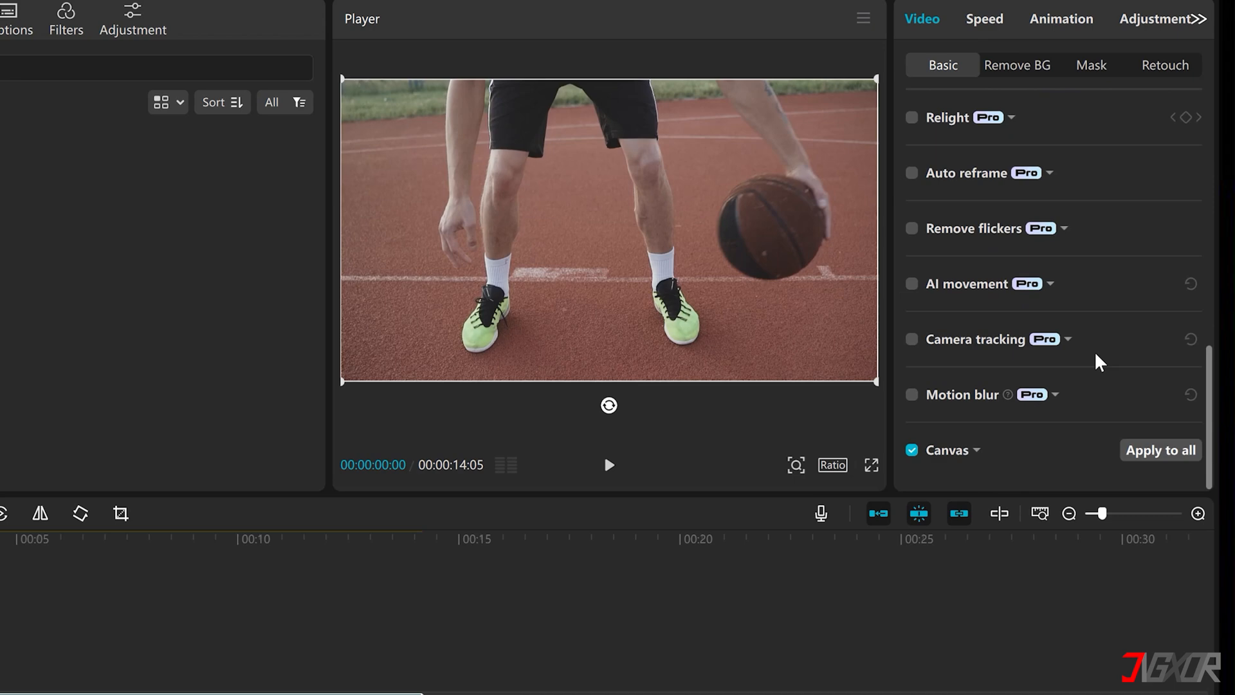
pyautogui.click(912, 338)
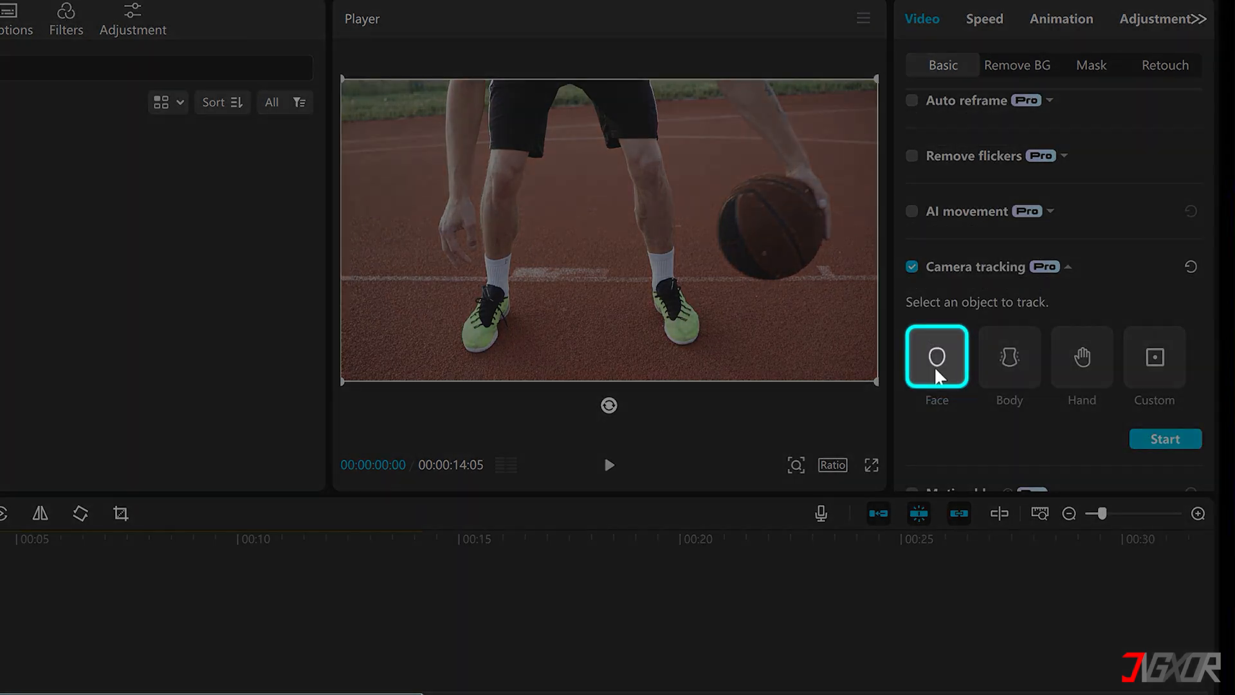
pyautogui.click(1008, 357)
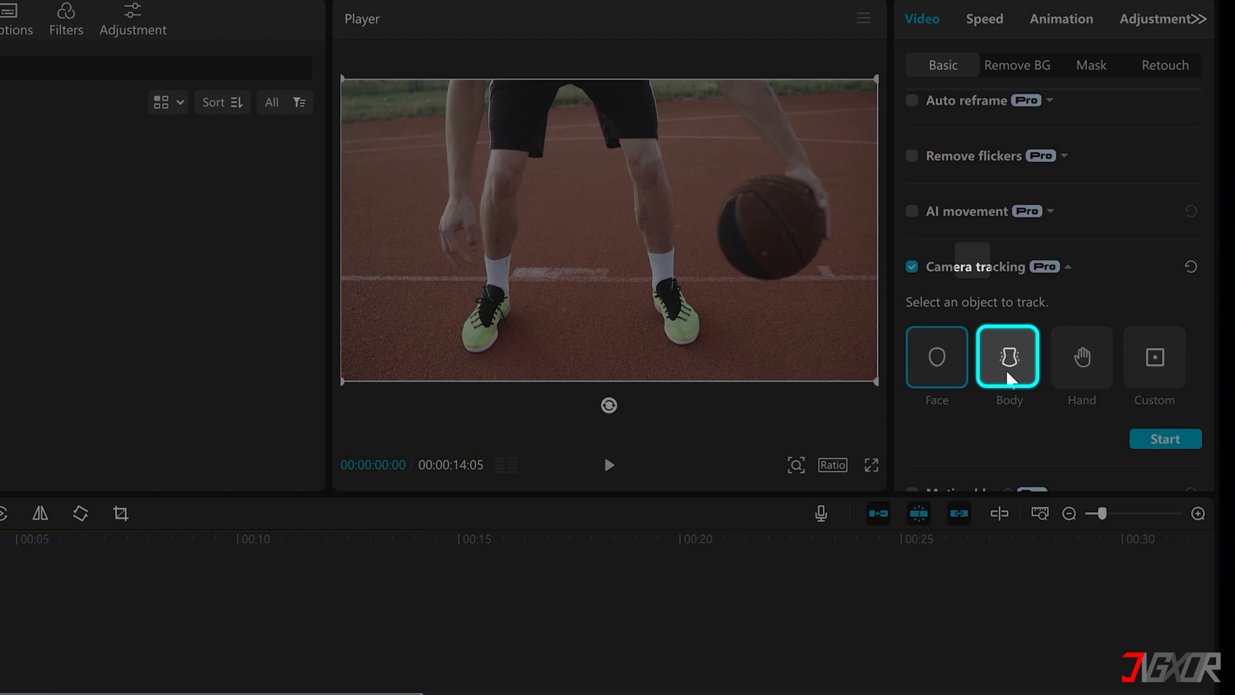
pyautogui.click(1082, 356)
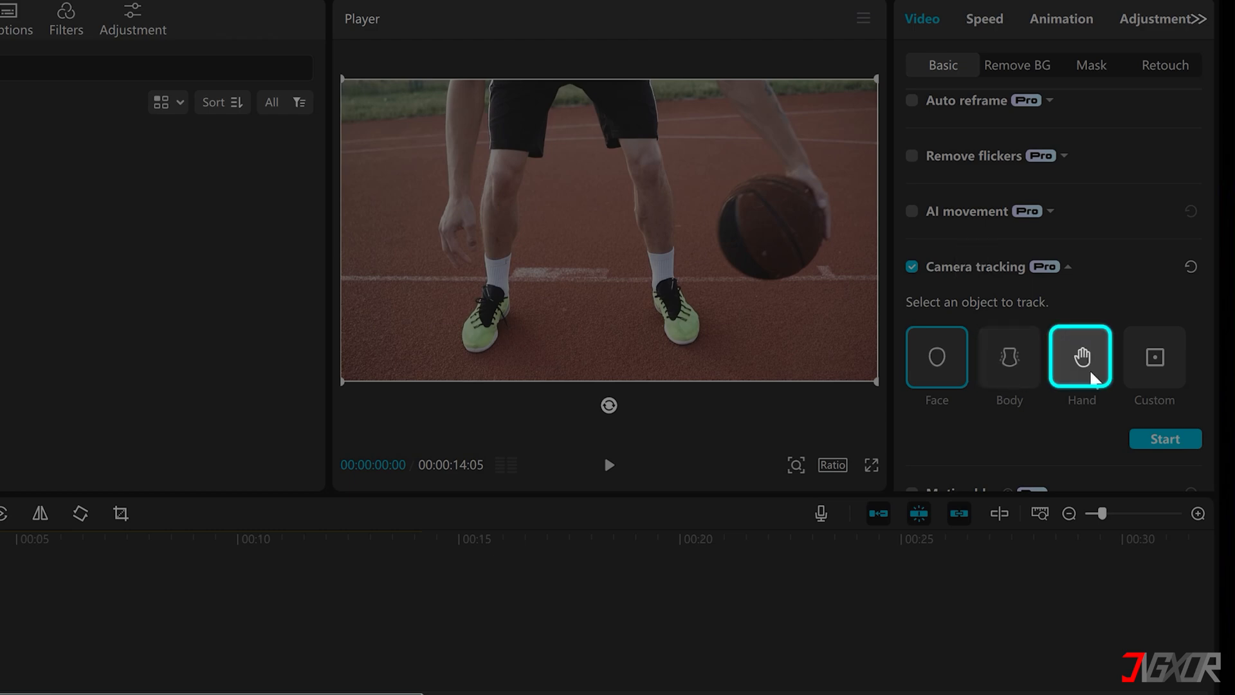
pyautogui.click(1154, 356)
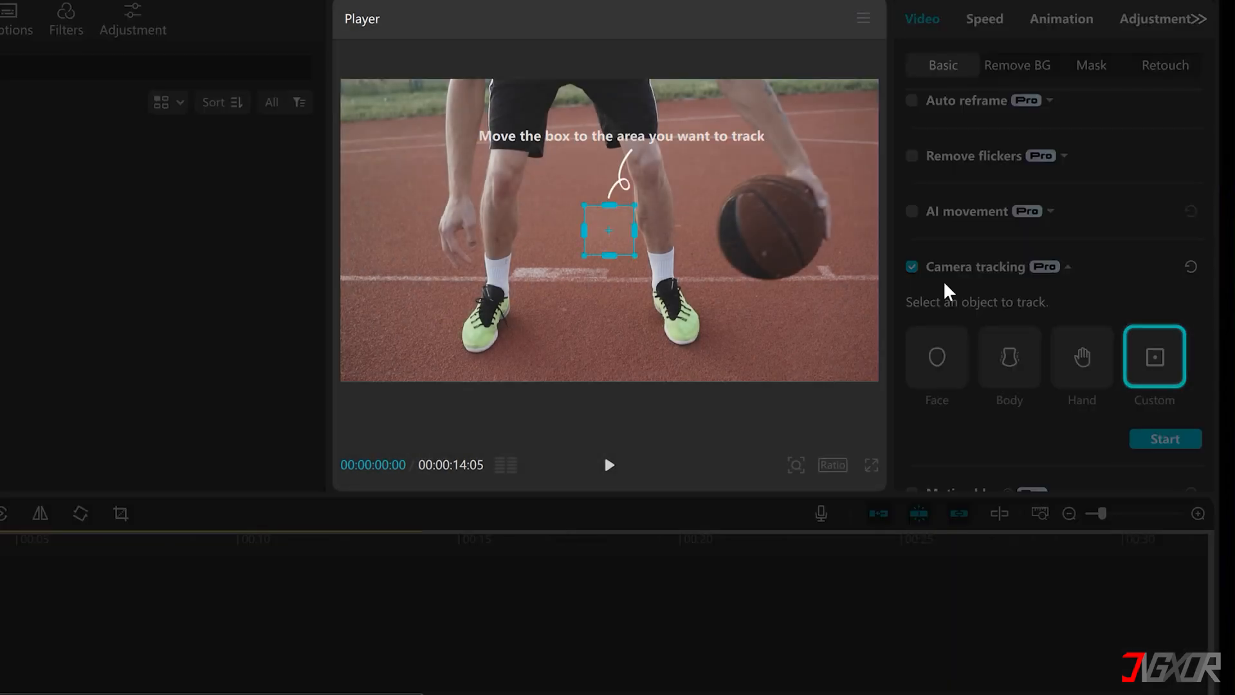
# Fit the custom tracking box around the basketball and run tracking with Blur canvas on.
pyautogui.moveTo(609, 230); pyautogui.dragTo(731, 223)
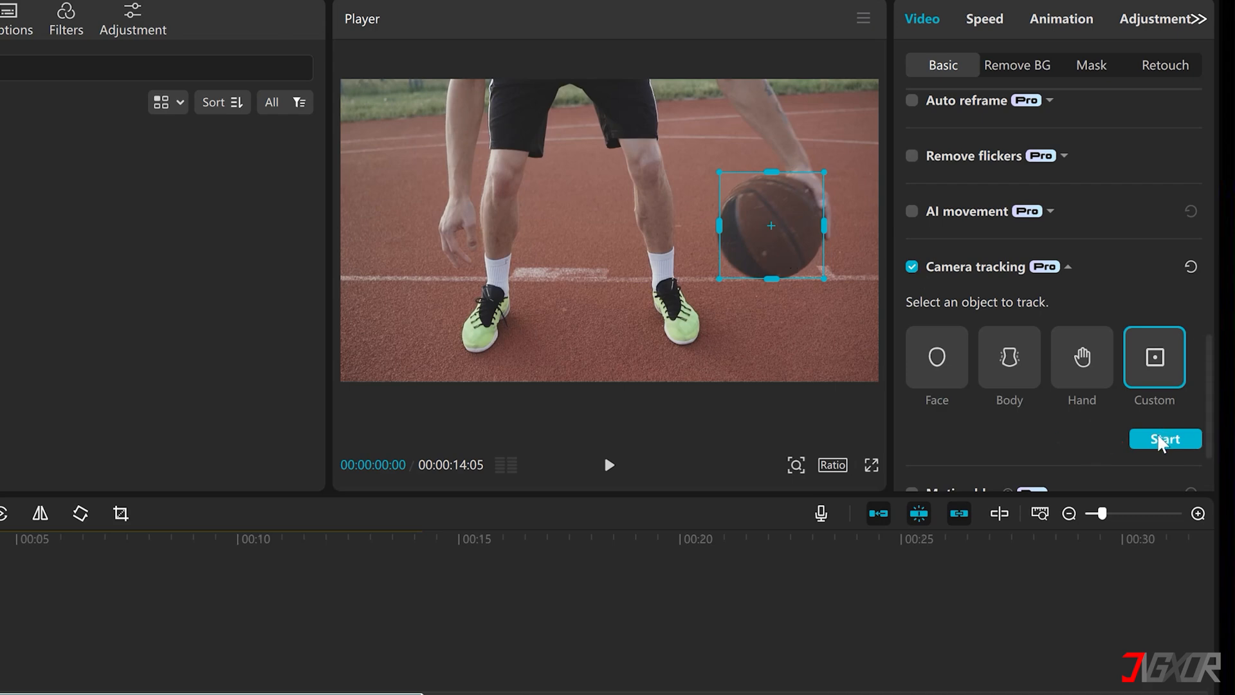
pyautogui.click(1164, 438)
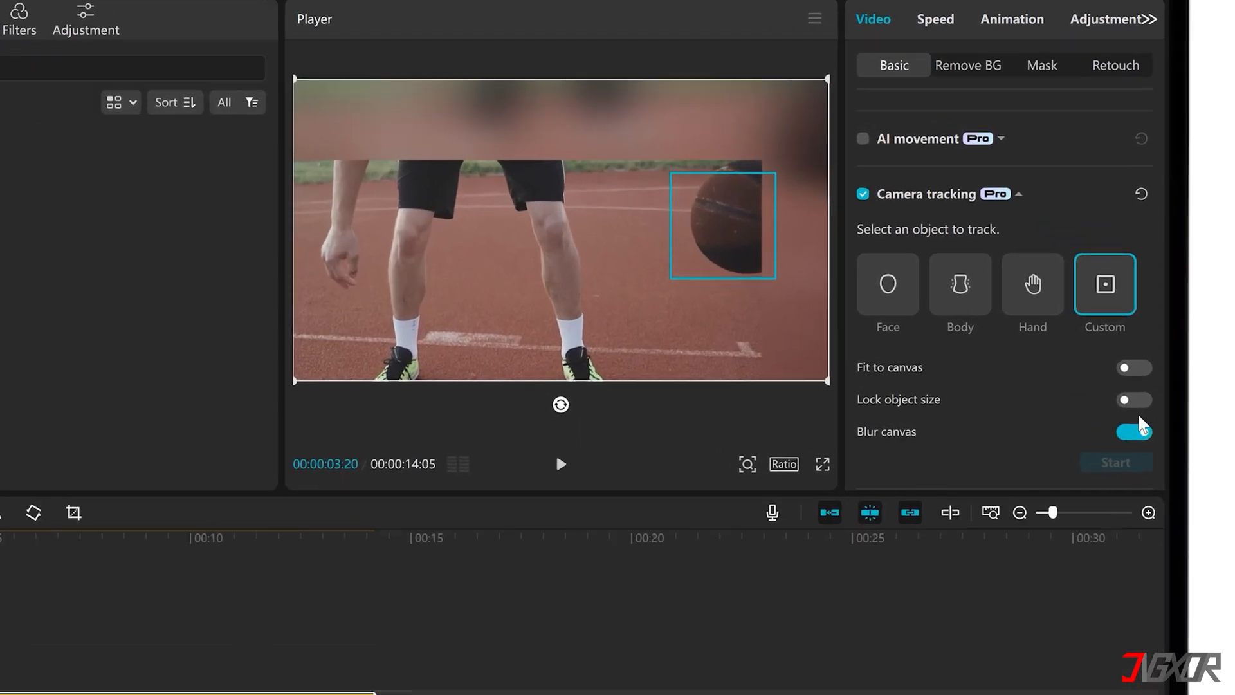
# Turn on Fit to canvas so the tracked footage fills the whole frame.
pyautogui.click(1133, 367)
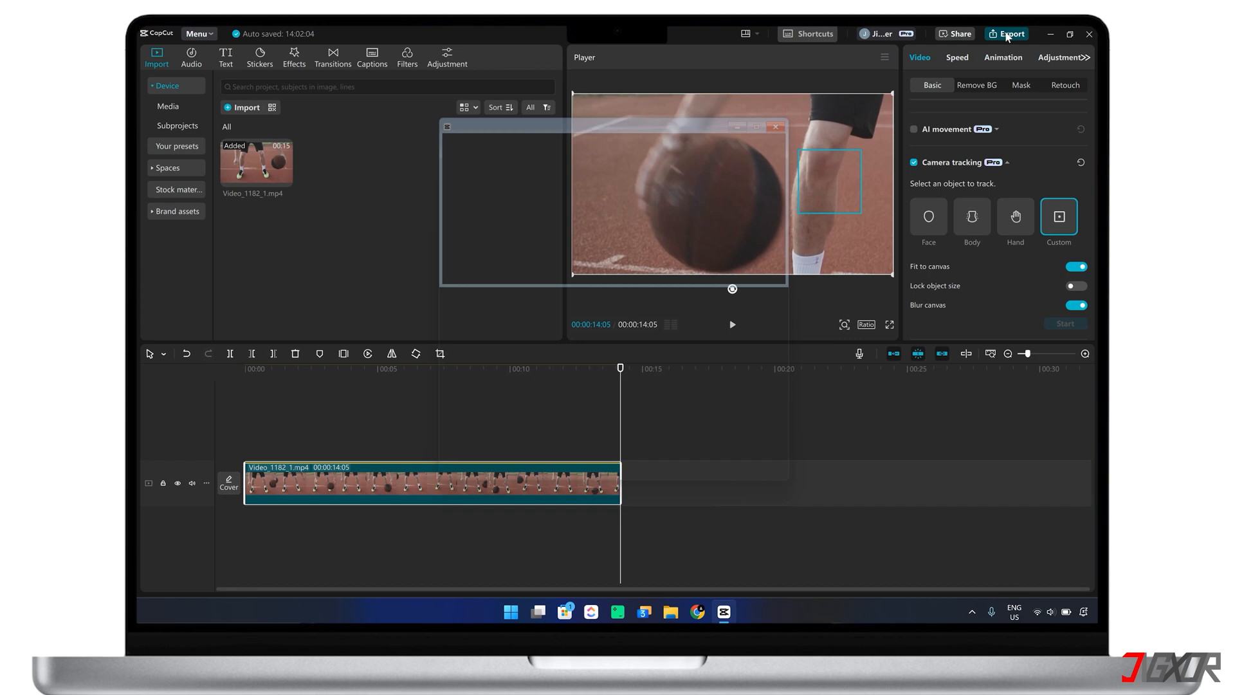
# Export the tracked clip as 4K H.264 mp4 at 30fps.
pyautogui.click(1011, 33)
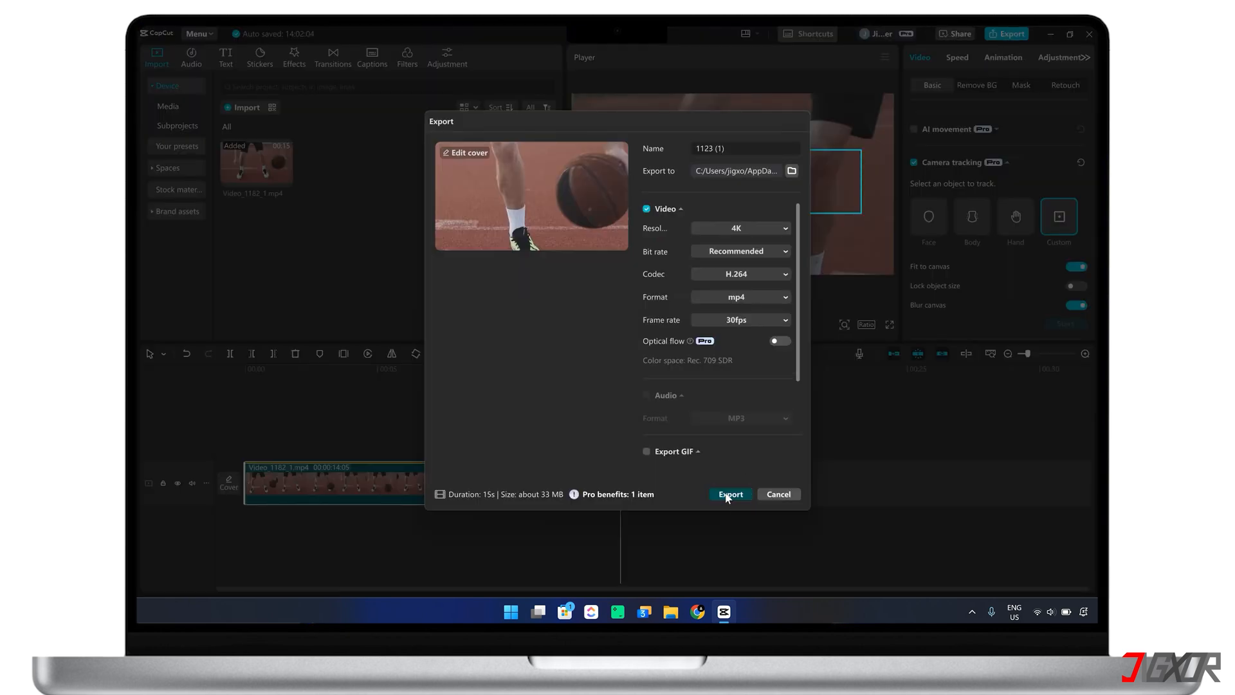
pyautogui.click(728, 494)
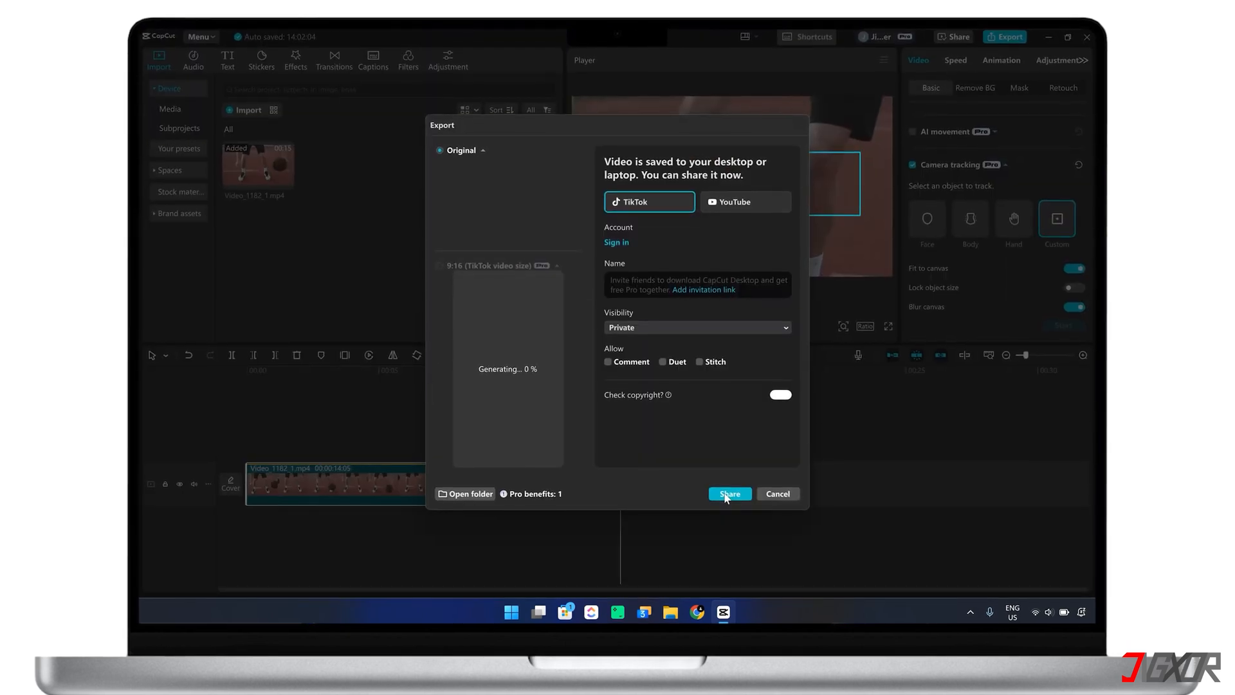